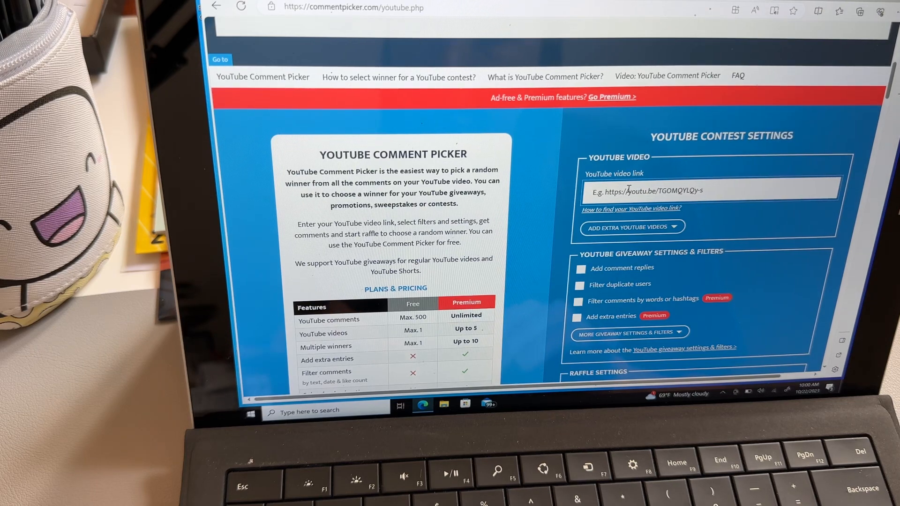
text(https://www.youtube.com/watch?v=Lj65k4-ElJM)
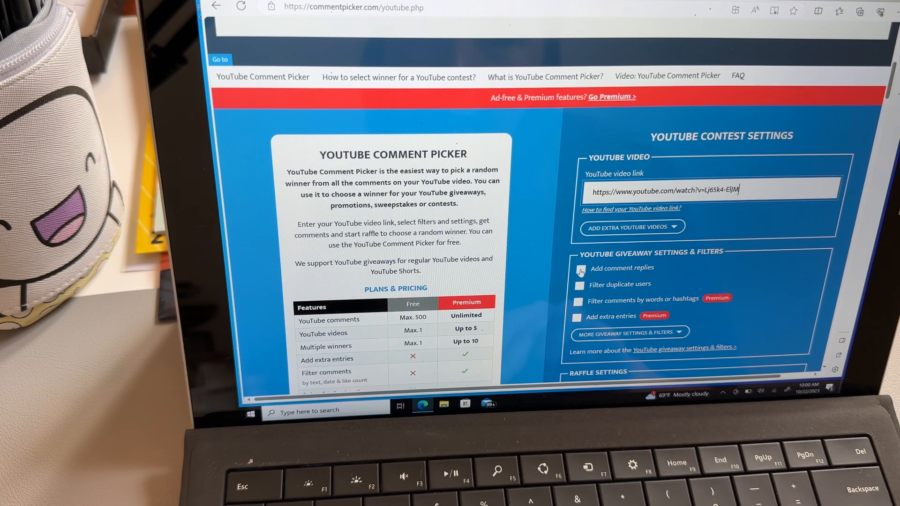
- Enable 'Add comment replies' and 'Filter duplicate users', then reach the raffle settings
click(578, 268)
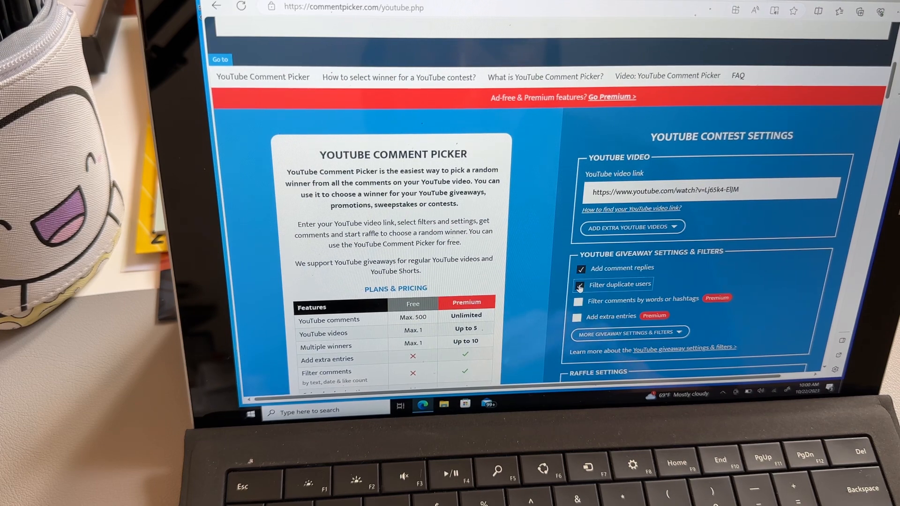
click(579, 285)
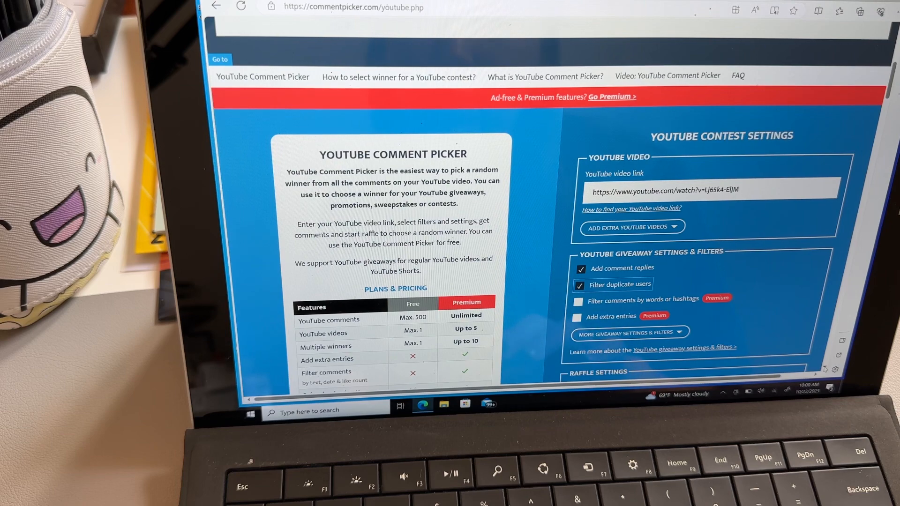
scroll(down, 3)
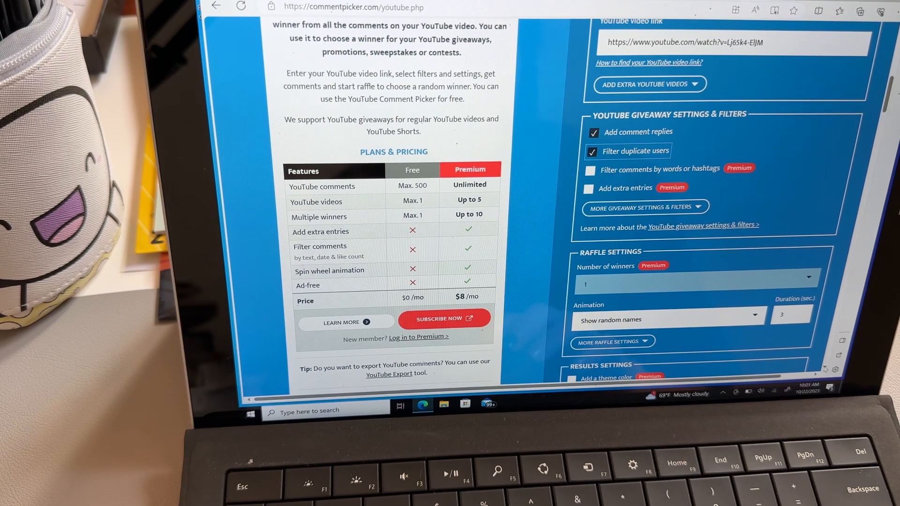
- Fetch the video's comments, answering the captcha sum with 3, yielding 26 unique comments
scroll(down, 3)
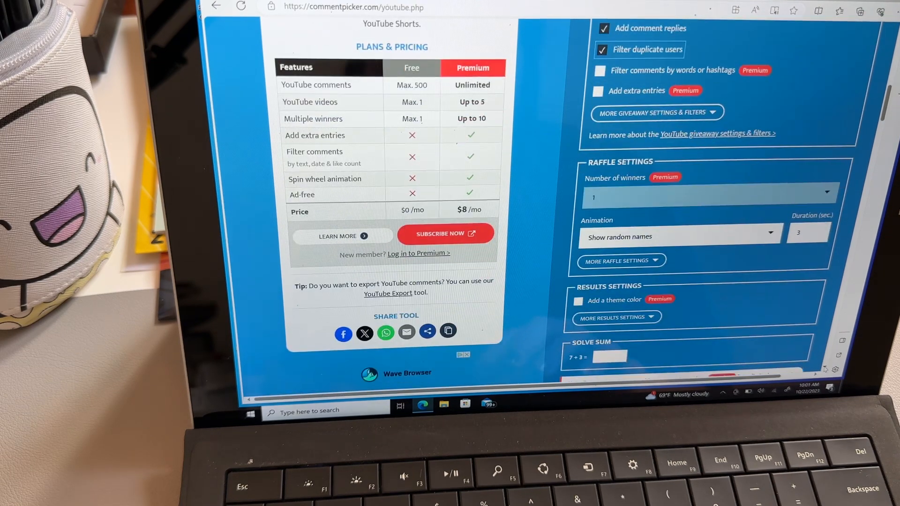
scroll(down, 3)
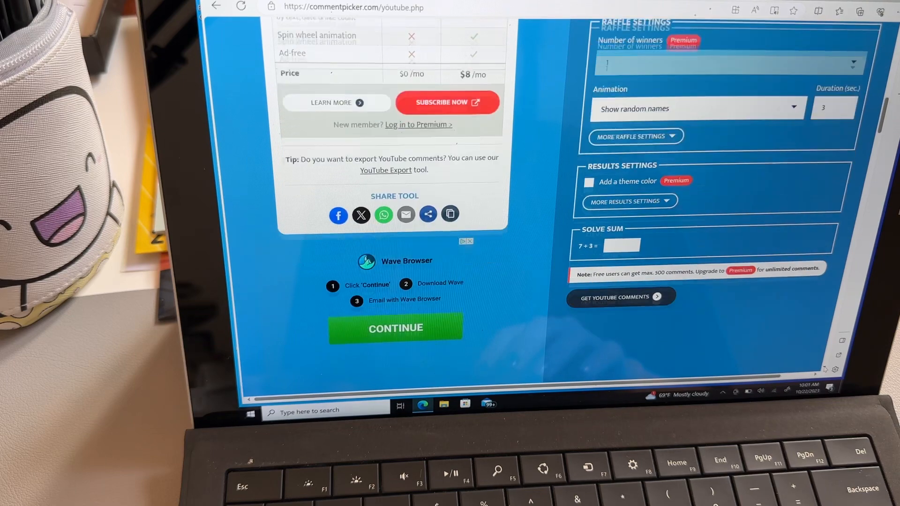
scroll(down, 3)
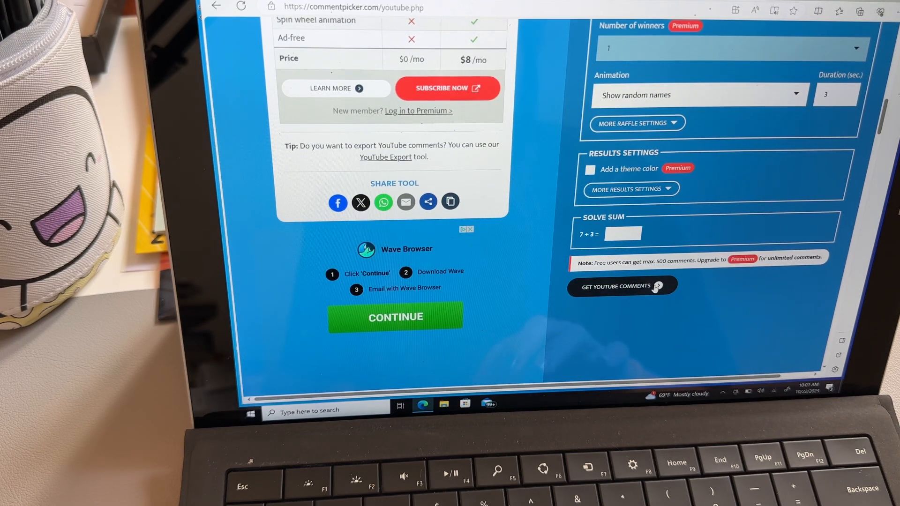
click(622, 286)
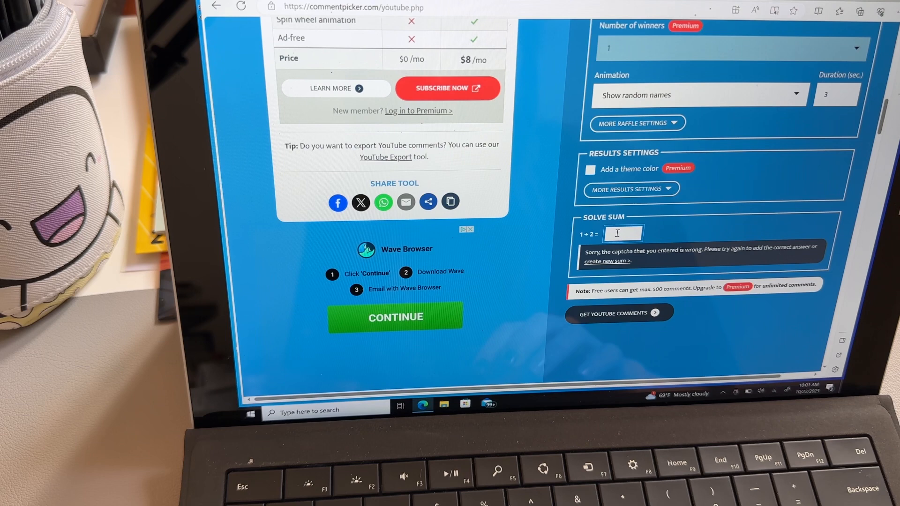
text(3)
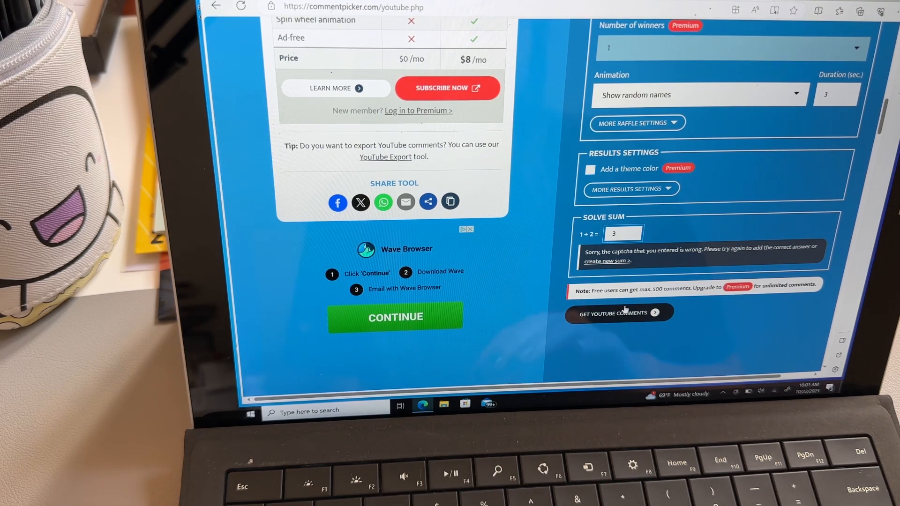
click(619, 313)
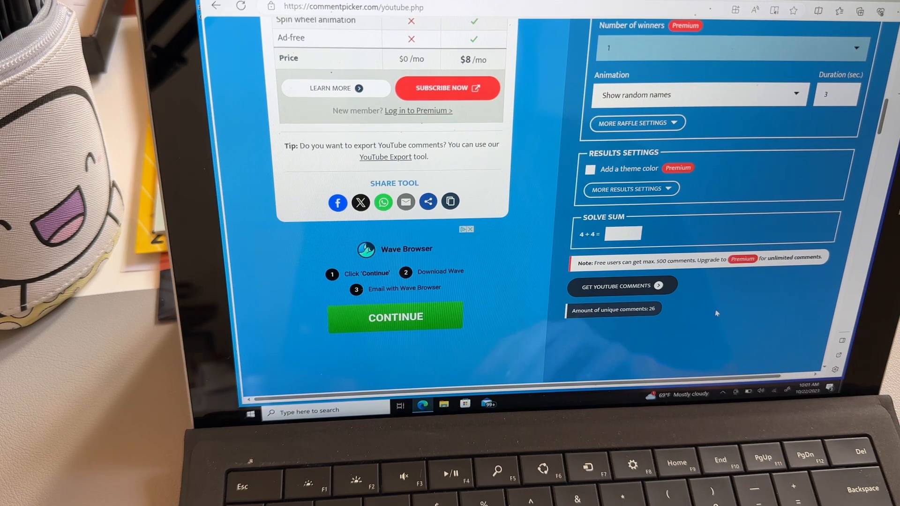
- Scroll down to the START RAFFLE & PICK WINNER section with its Start wheel
scroll(down, 3)
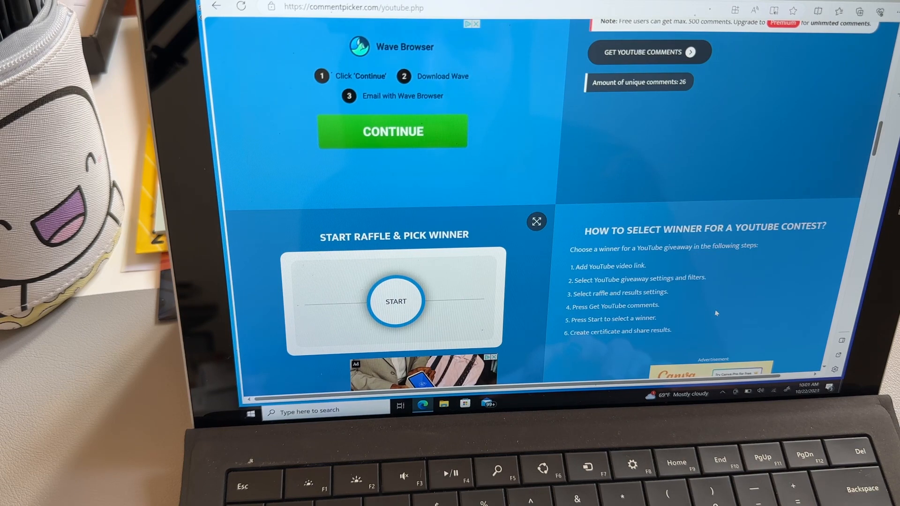
scroll(down, 3)
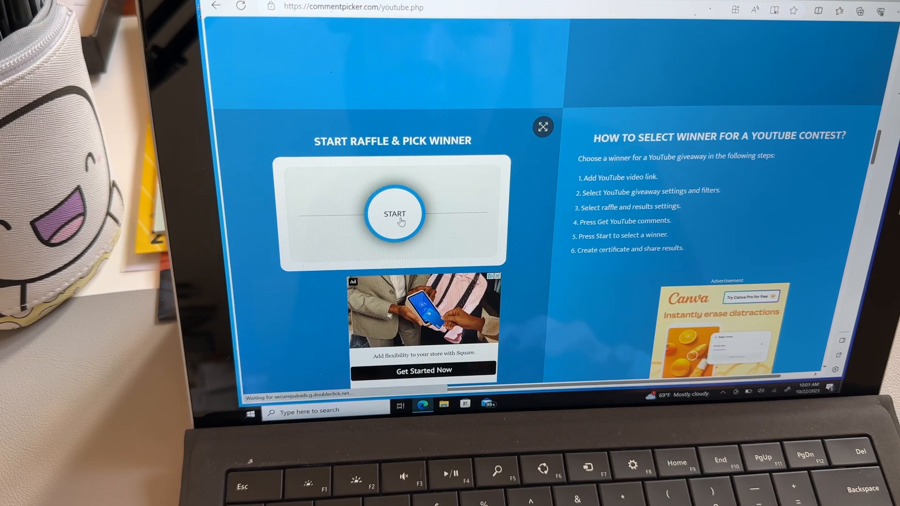
- Start the raffle wheel and view the winner card showing 26 entries and the draw date
click(395, 213)
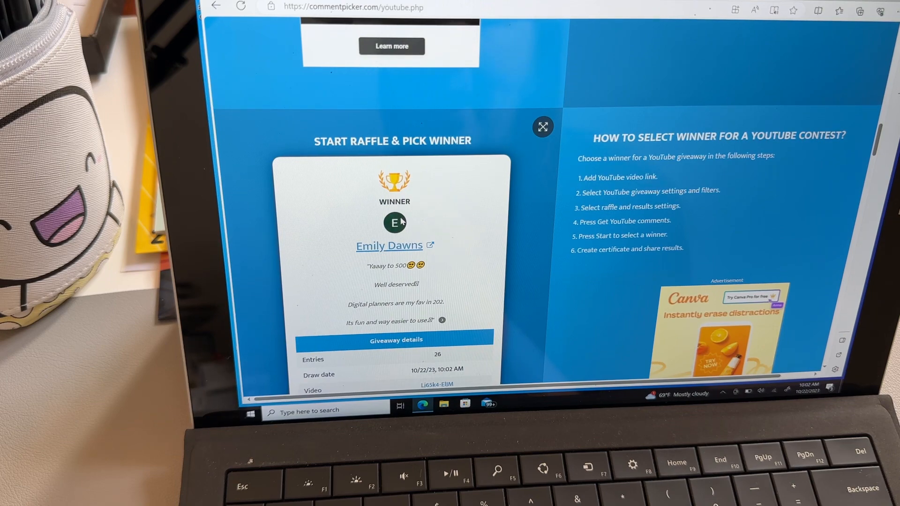
scroll(down, 3)
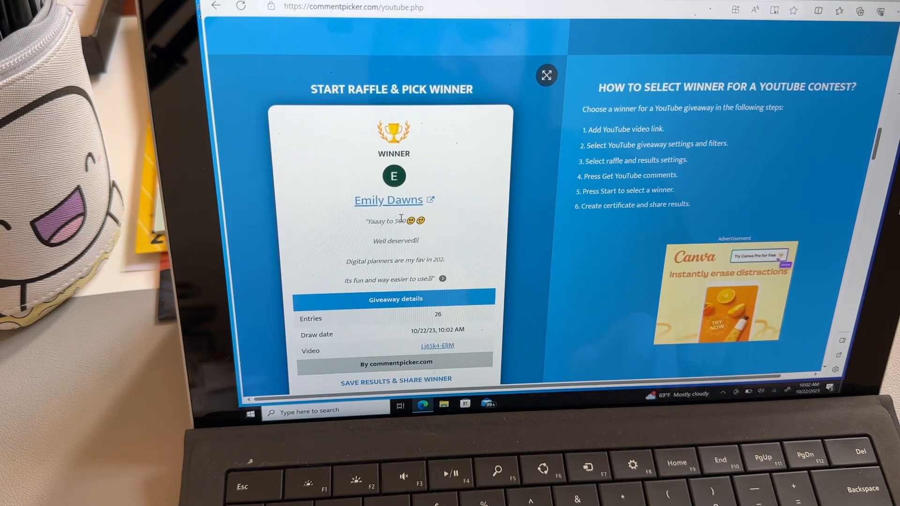
scroll(down, 3)
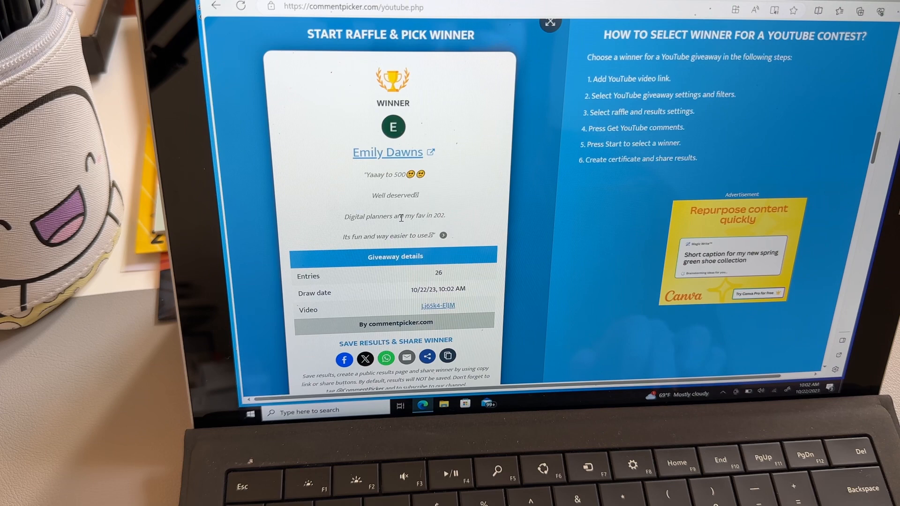